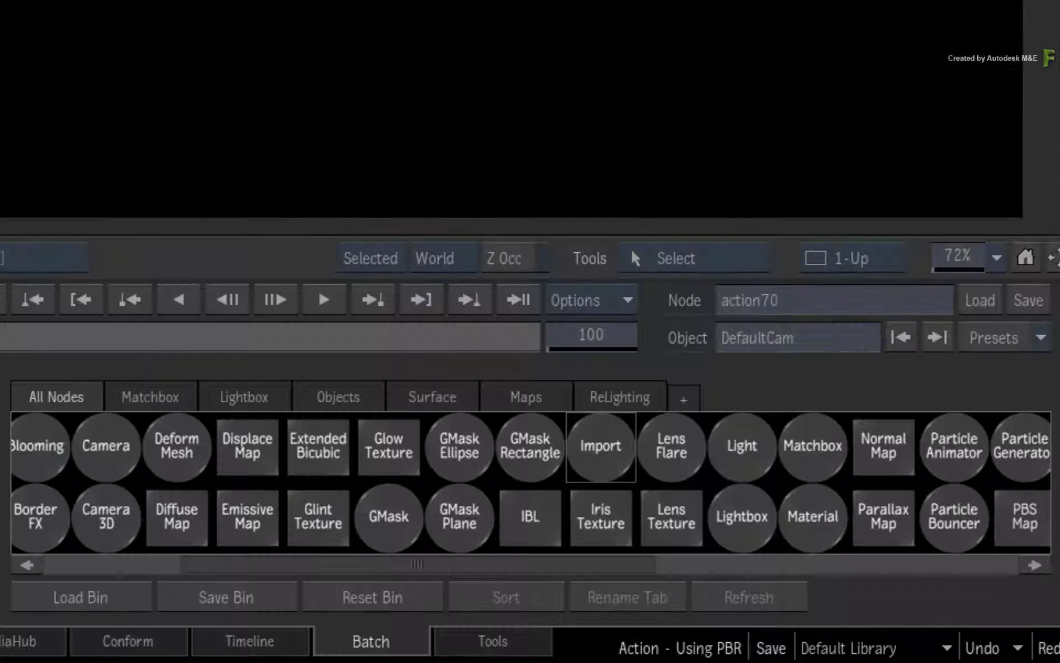
- Open the Action import browser to bring in lion_head.fbx from the TurboSquid folder
{"action": "left_click", "coordinate": [599, 445]}
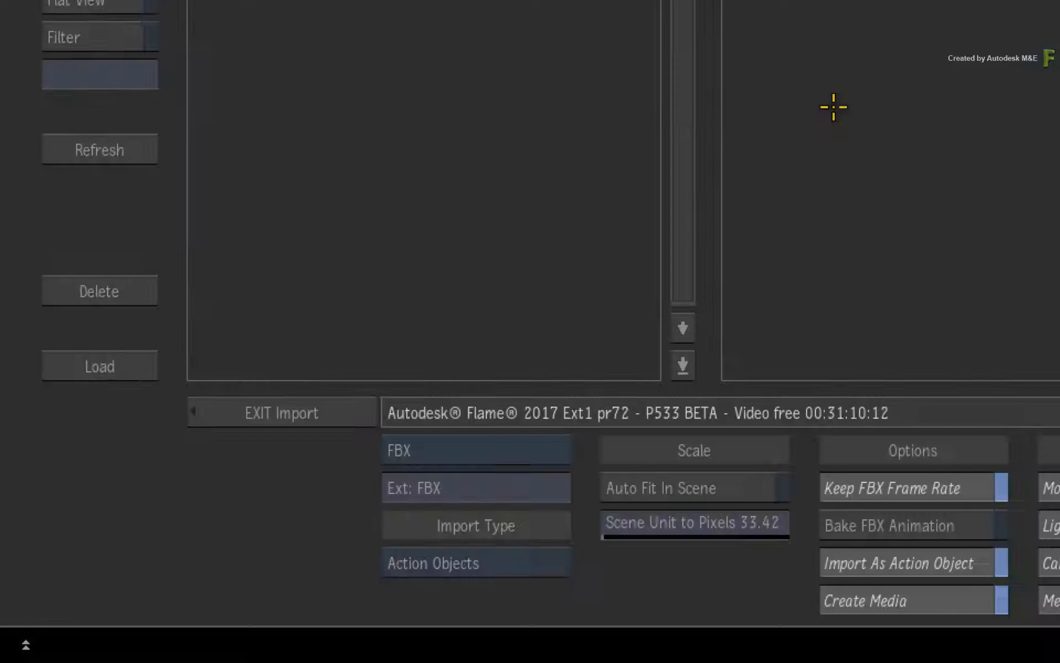
{"action": "mouse_move", "coordinate": [512, 565]}
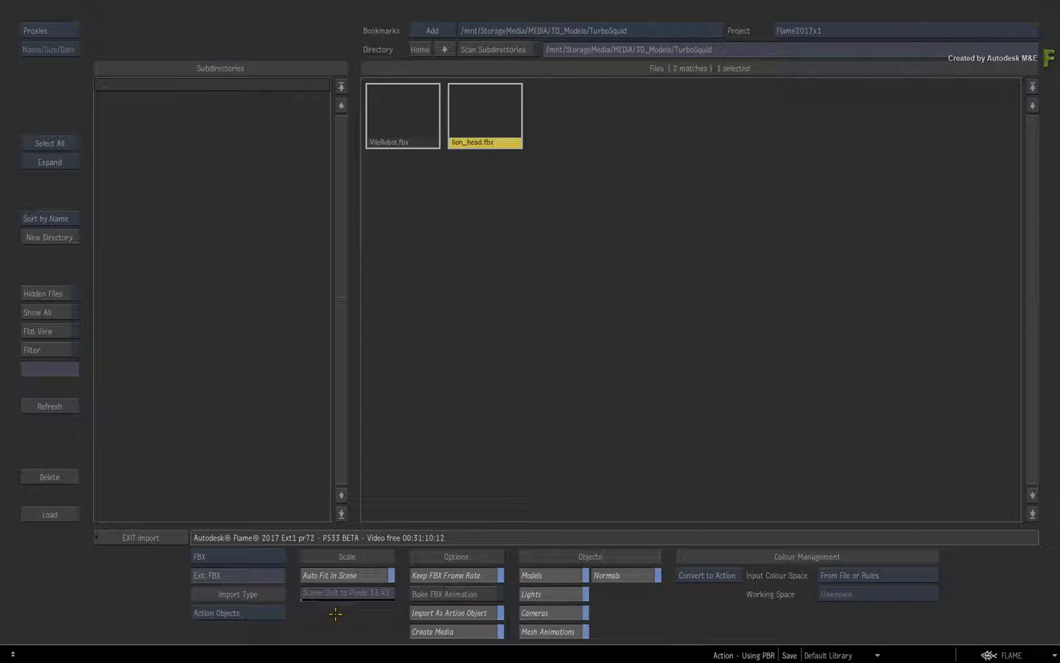
- Load lion_head.fbx into Action and select the Box geometry in the schematic
{"action": "left_click", "coordinate": [49, 515]}
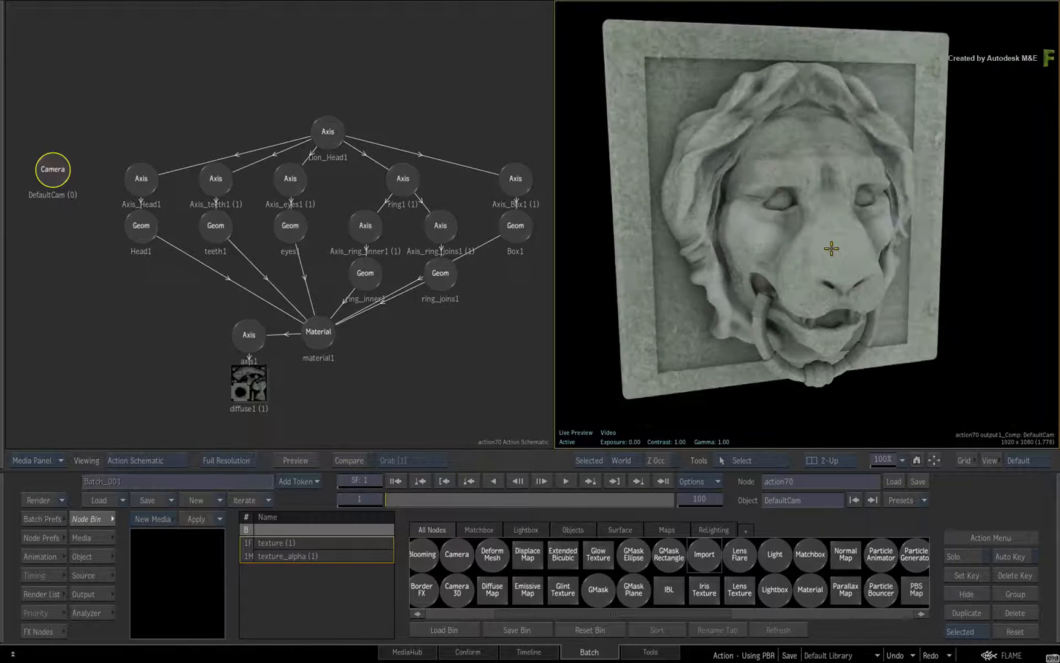
{"action": "left_click", "coordinate": [515, 225]}
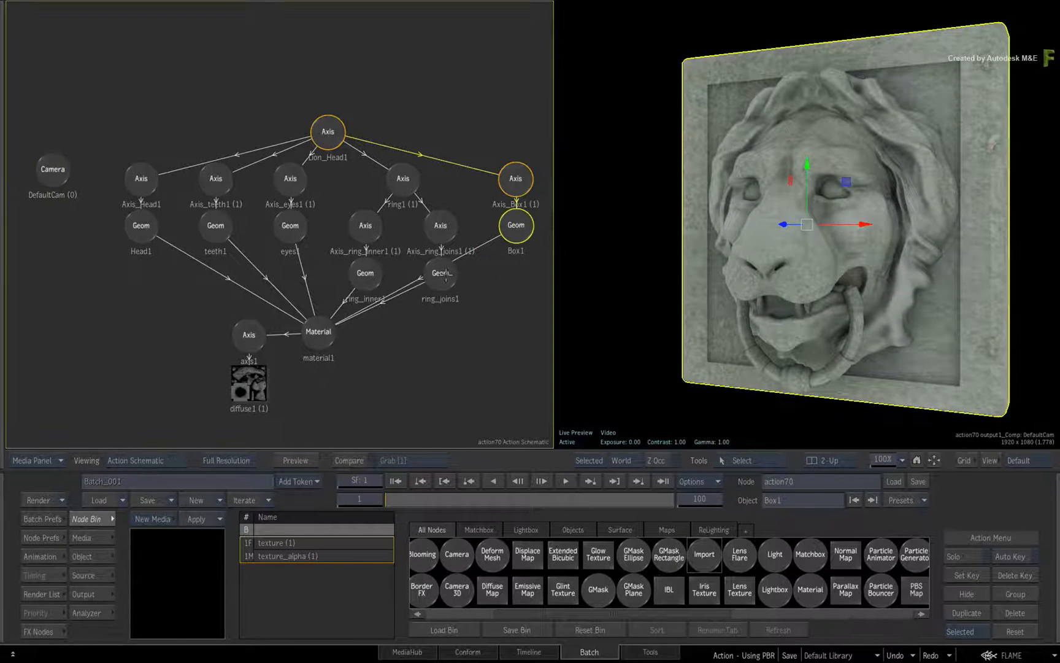
{"action": "left_click", "coordinate": [440, 273]}
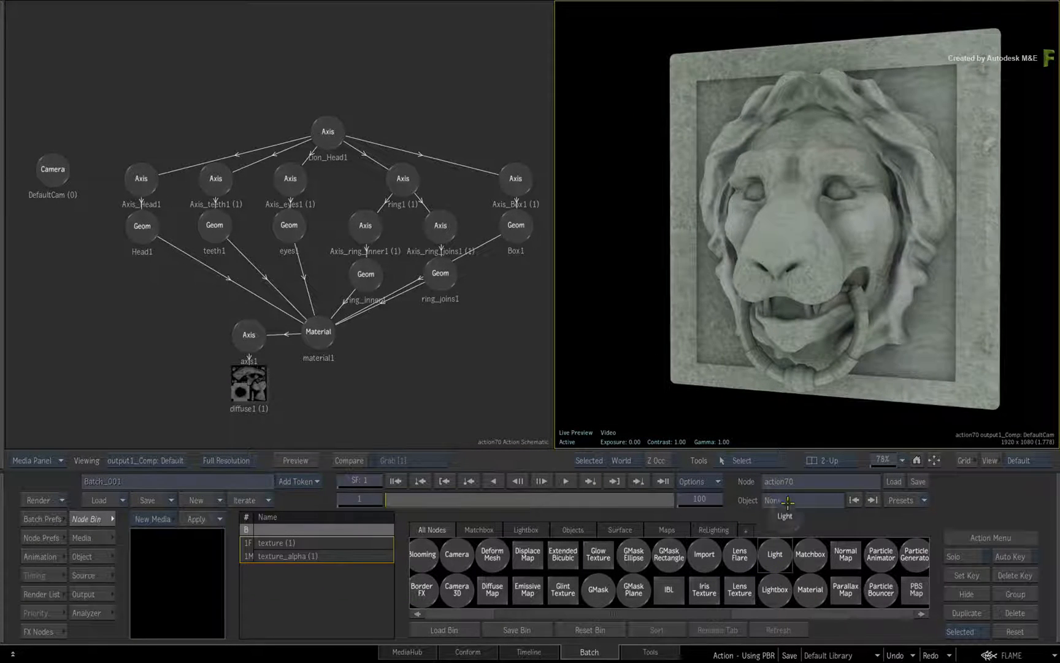
- Add light1 and position it beside the right edge of the lion head's box
{"action": "left_click", "coordinate": [775, 554]}
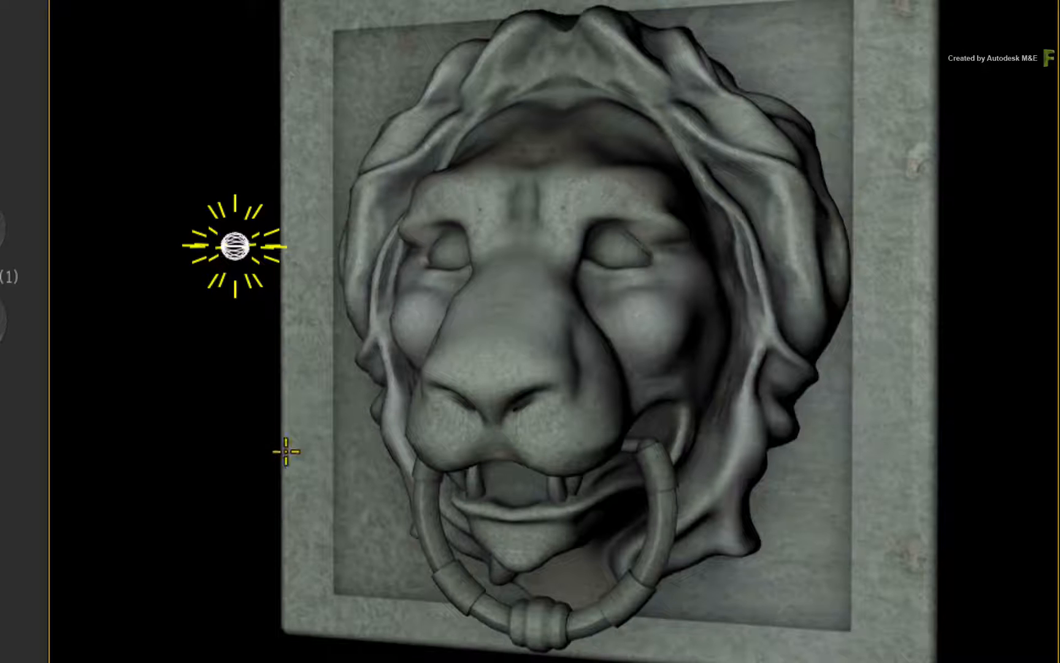
{"action": "left_click_drag", "start_coordinate": [234, 245], "coordinate": [434, 233]}
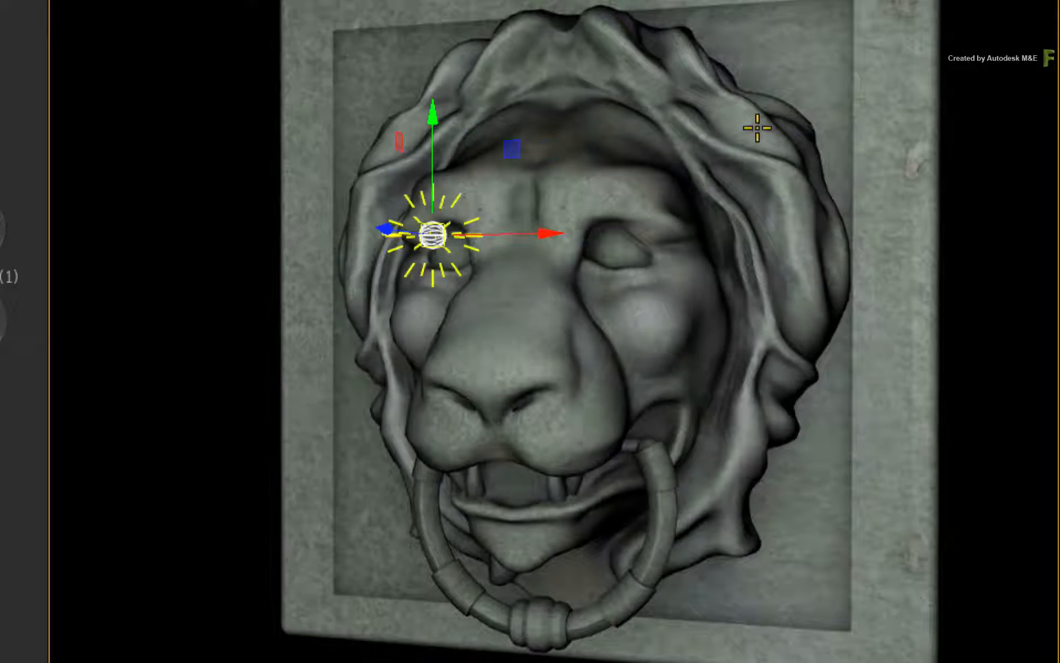
{"action": "left_click_drag", "start_coordinate": [433, 233], "coordinate": [382, 423]}
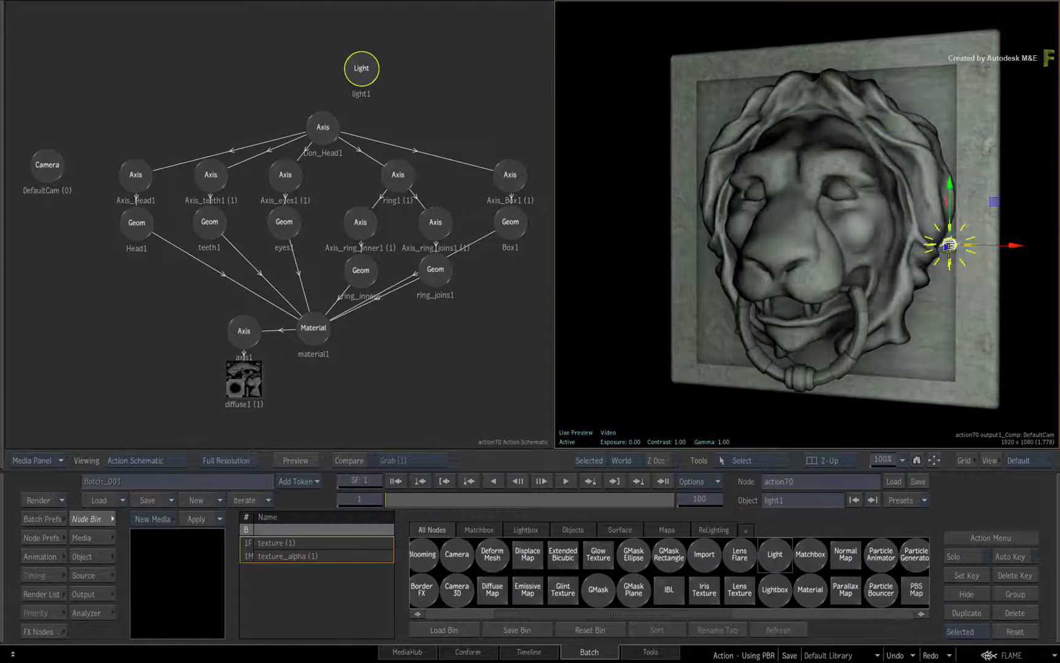
{"action": "left_click_drag", "start_coordinate": [947, 245], "coordinate": [709, 160]}
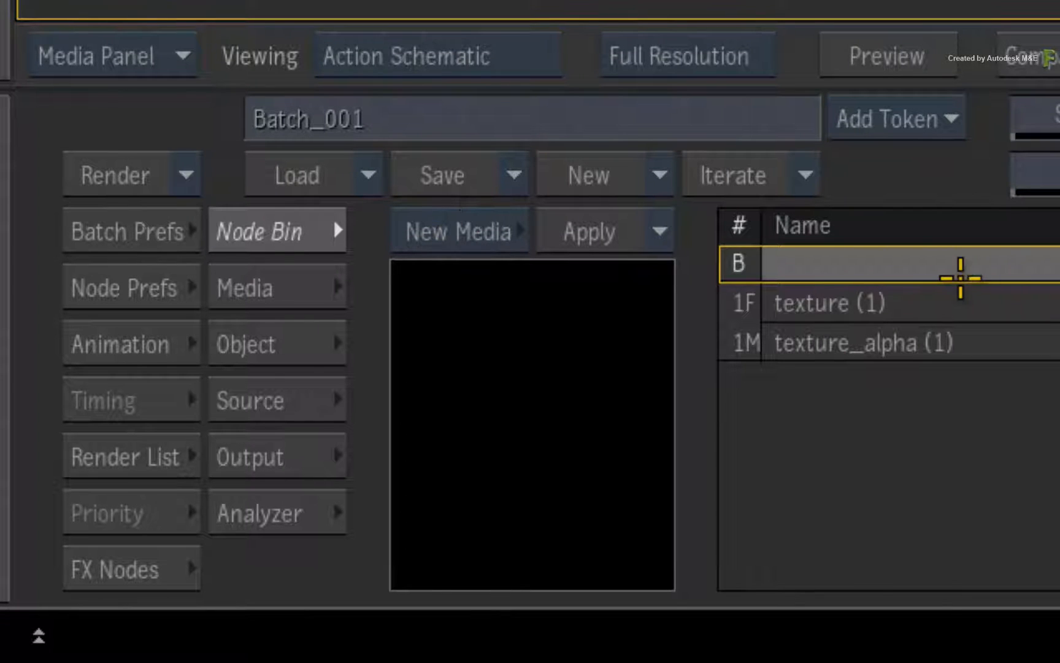
{"action": "mouse_move", "coordinate": [1021, 243]}
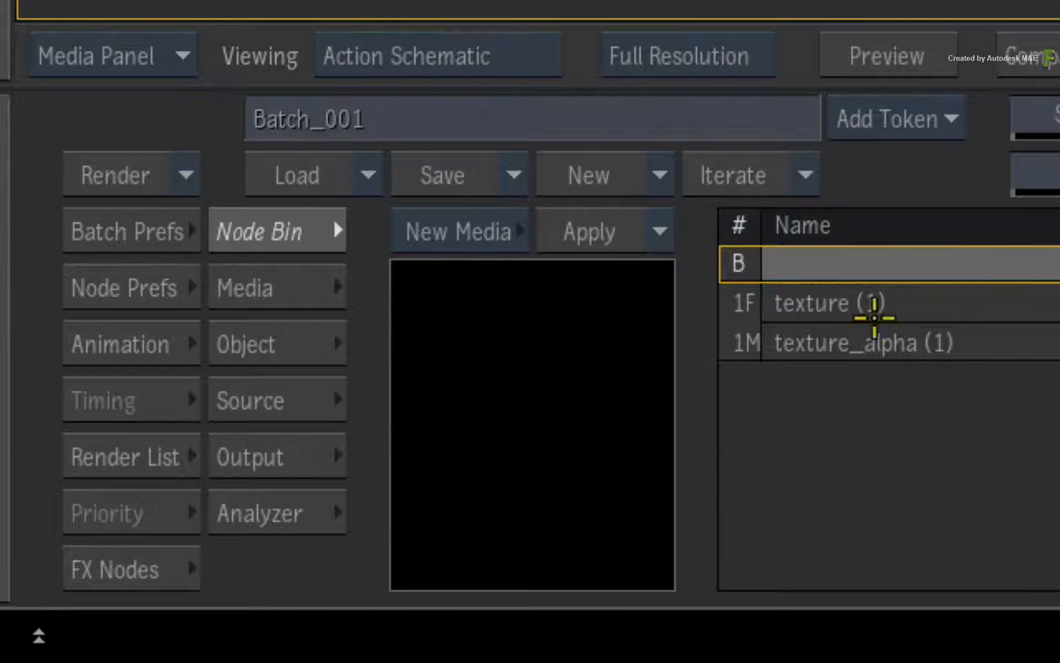
- Add an ibl1 image-based lighting node with cylindrical mapping to the scene
{"action": "left_click", "coordinate": [829, 303]}
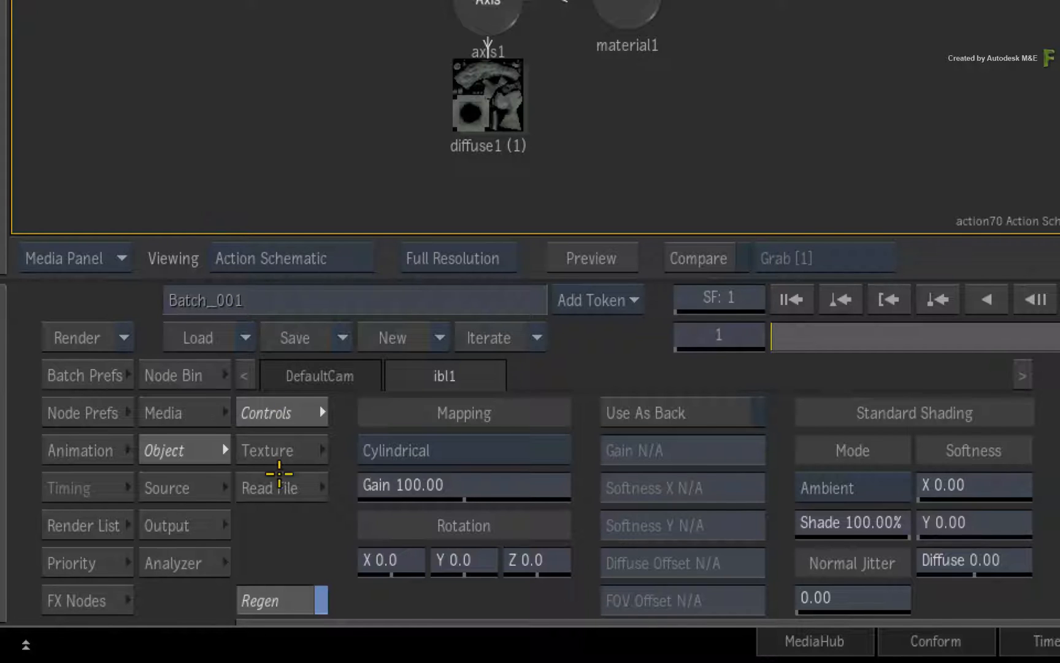
- Load Stuttgart.exr from the presets/action/ibl folder as ibl1's environment map
{"action": "left_click", "coordinate": [273, 487]}
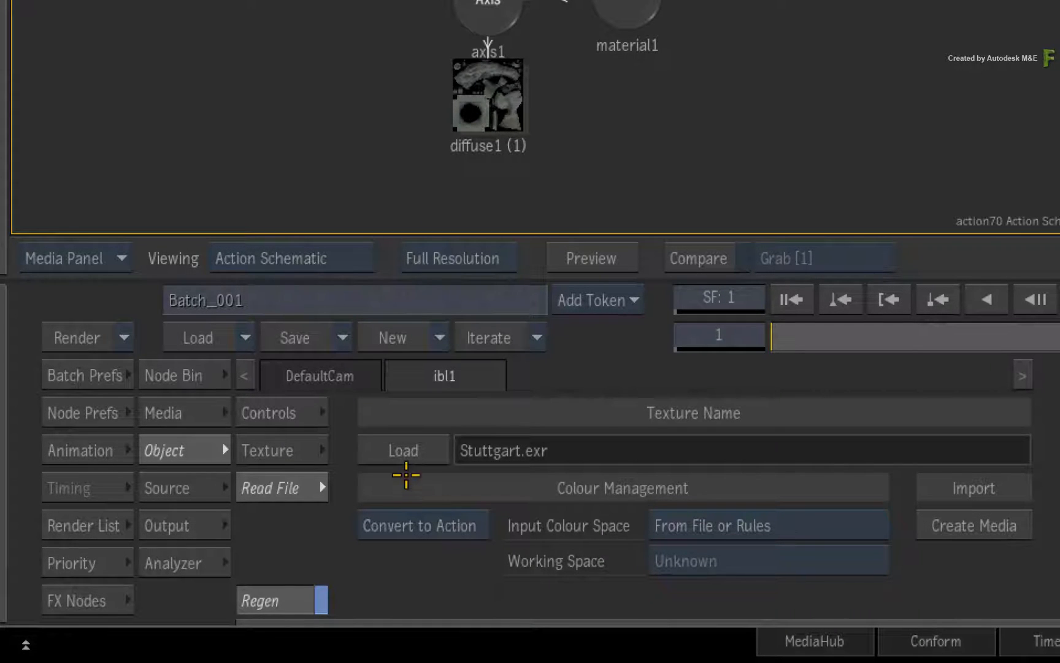
{"action": "left_click", "coordinate": [403, 450]}
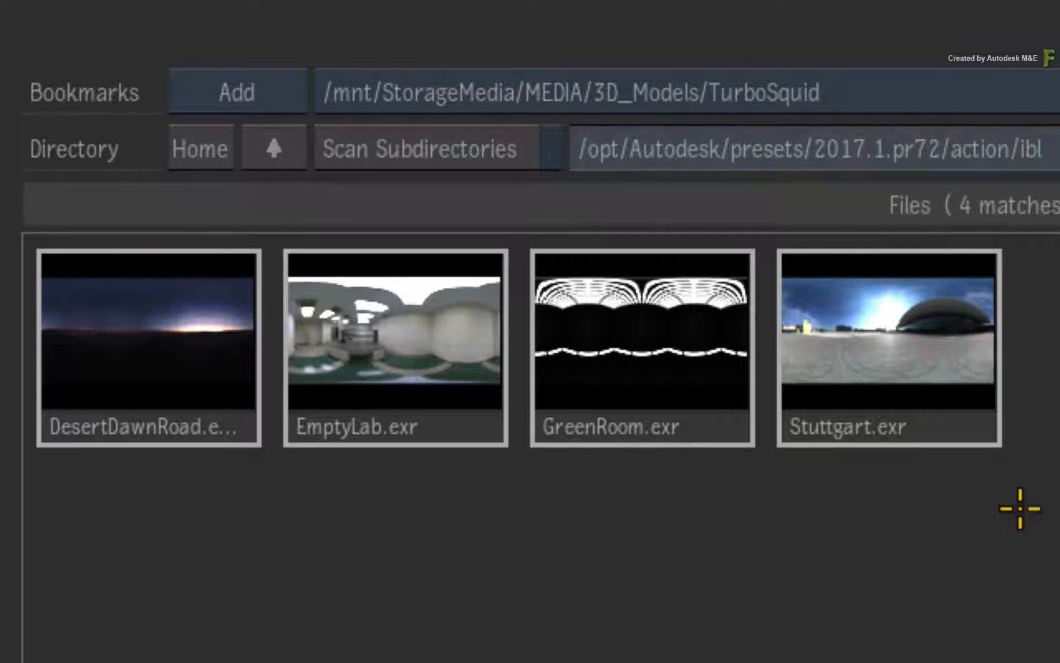
{"action": "mouse_move", "coordinate": [998, 487]}
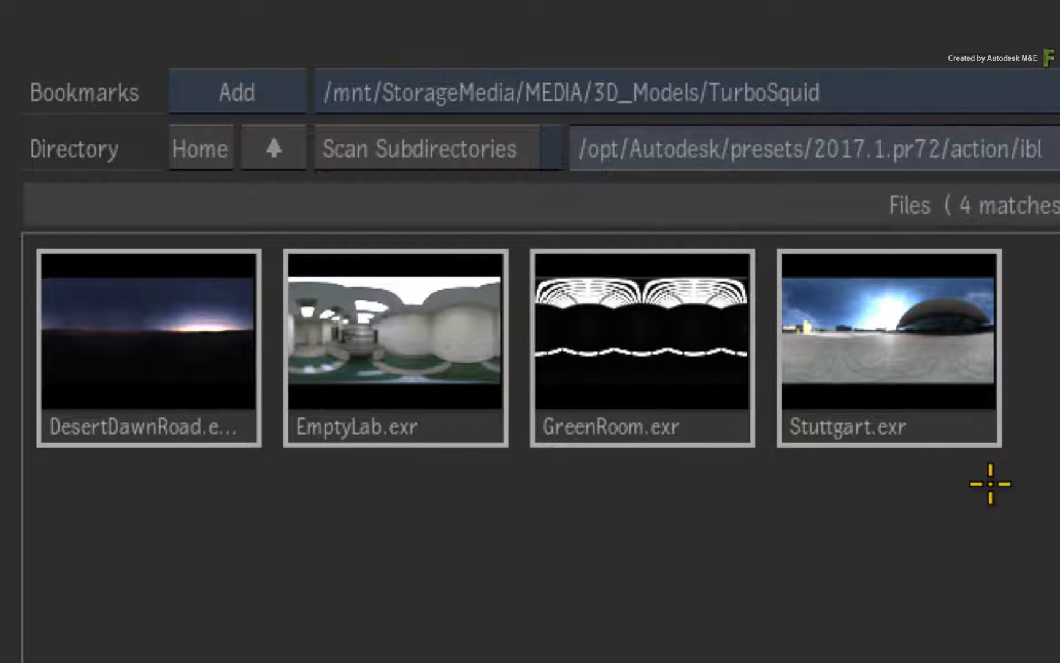
{"action": "mouse_move", "coordinate": [980, 486]}
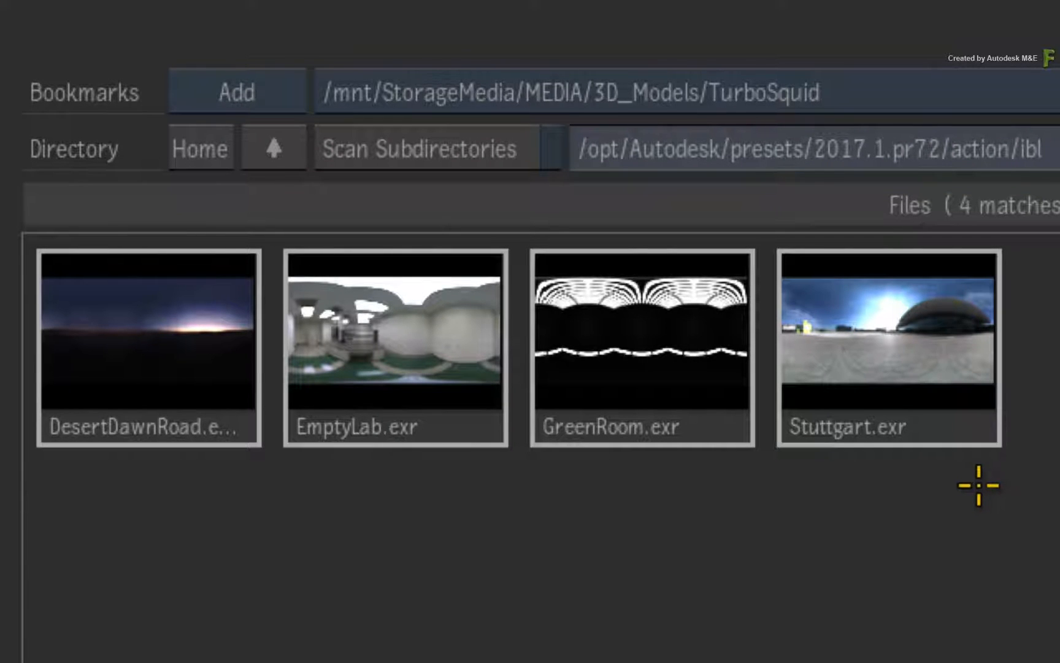
{"action": "left_click", "coordinate": [849, 426]}
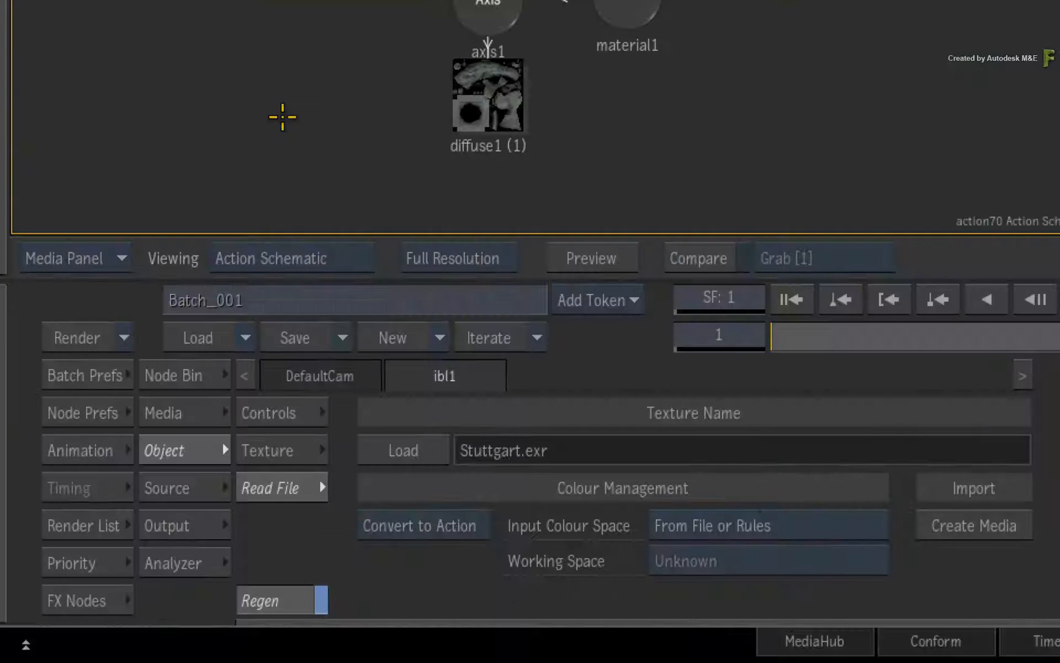
- Show the Stuttgart environment as the backdrop, rotated 182 degrees around Y
{"action": "left_click", "coordinate": [274, 412]}
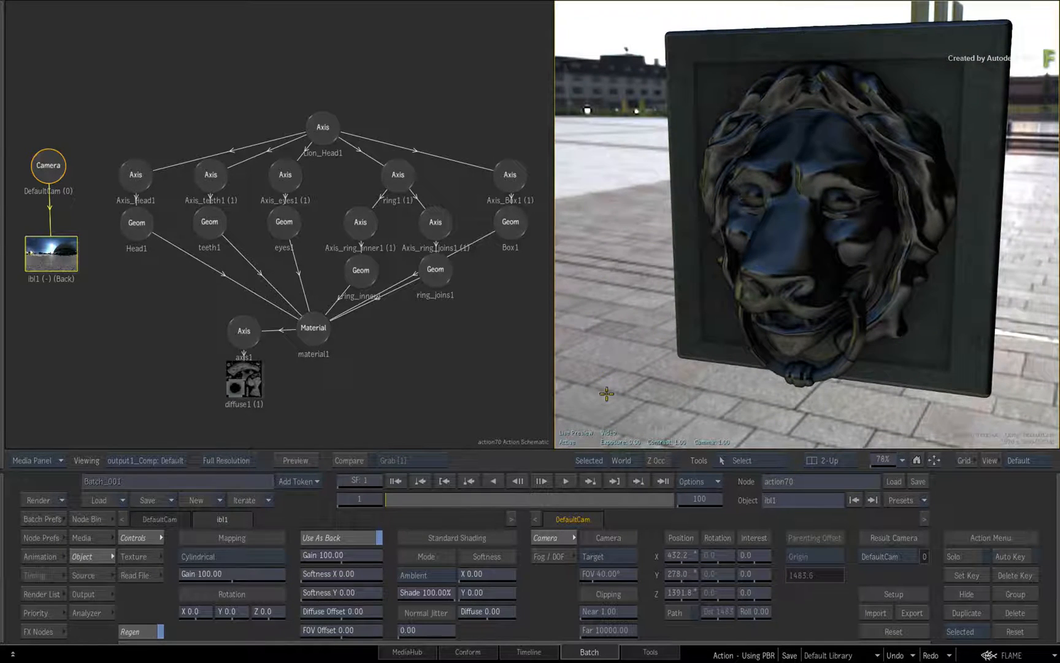
{"action": "left_click_drag", "start_coordinate": [607, 393], "coordinate": [655, 367]}
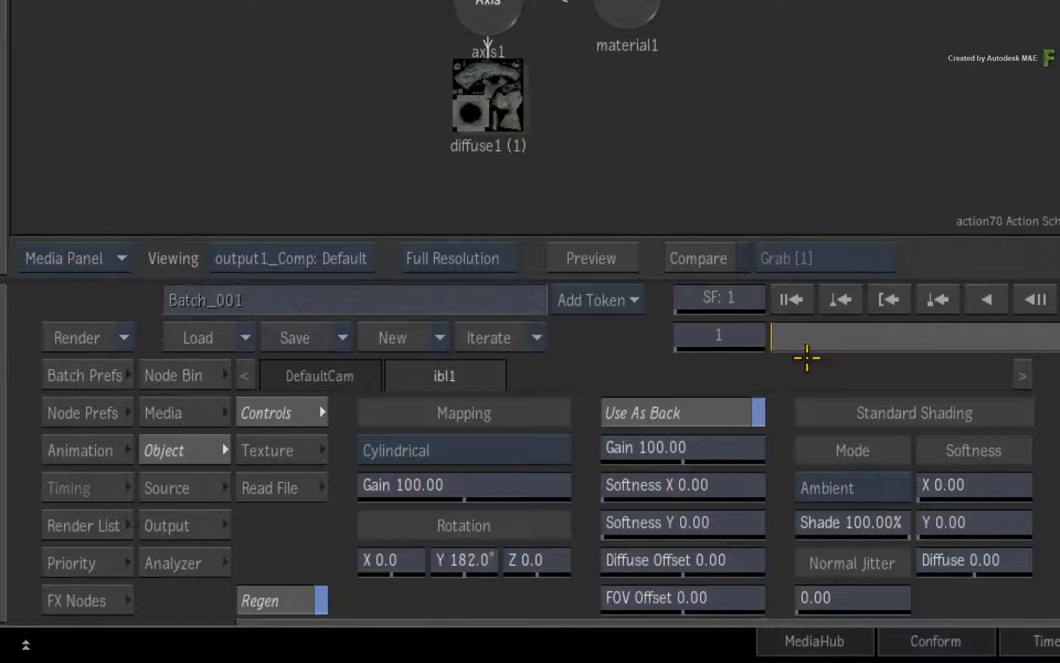
{"action": "mouse_move", "coordinate": [835, 367]}
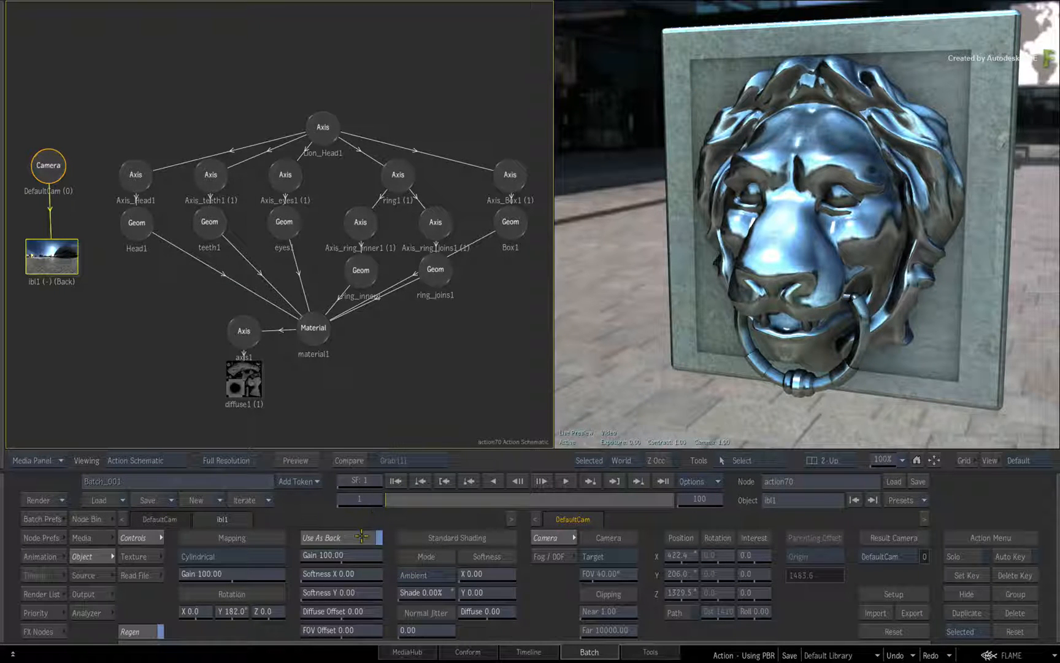
{"action": "left_click", "coordinate": [320, 537]}
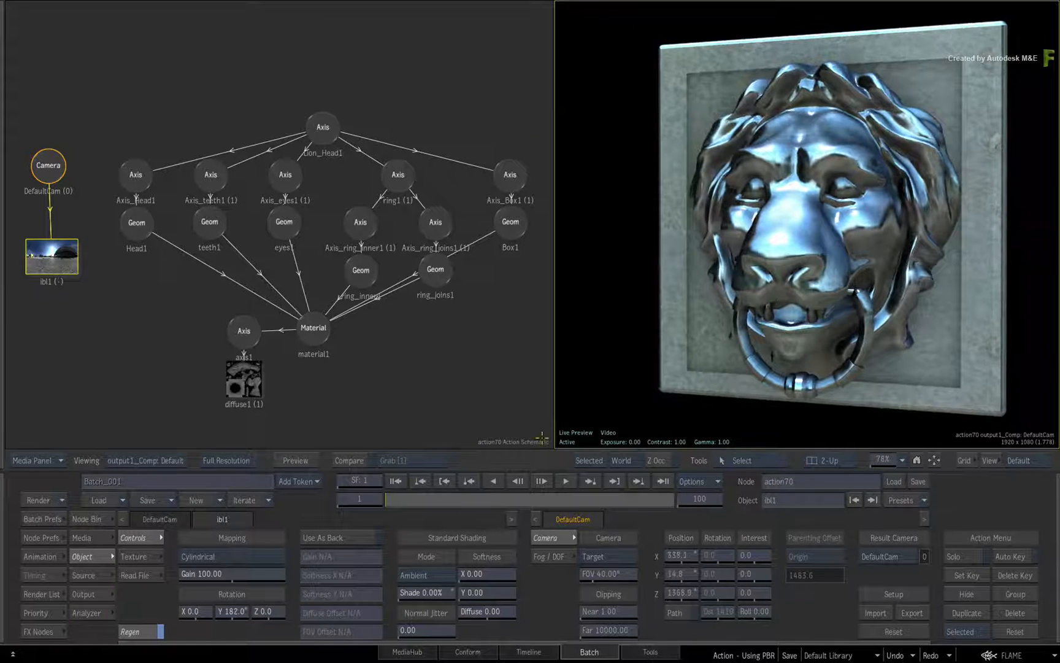
{"action": "left_click", "coordinate": [322, 537]}
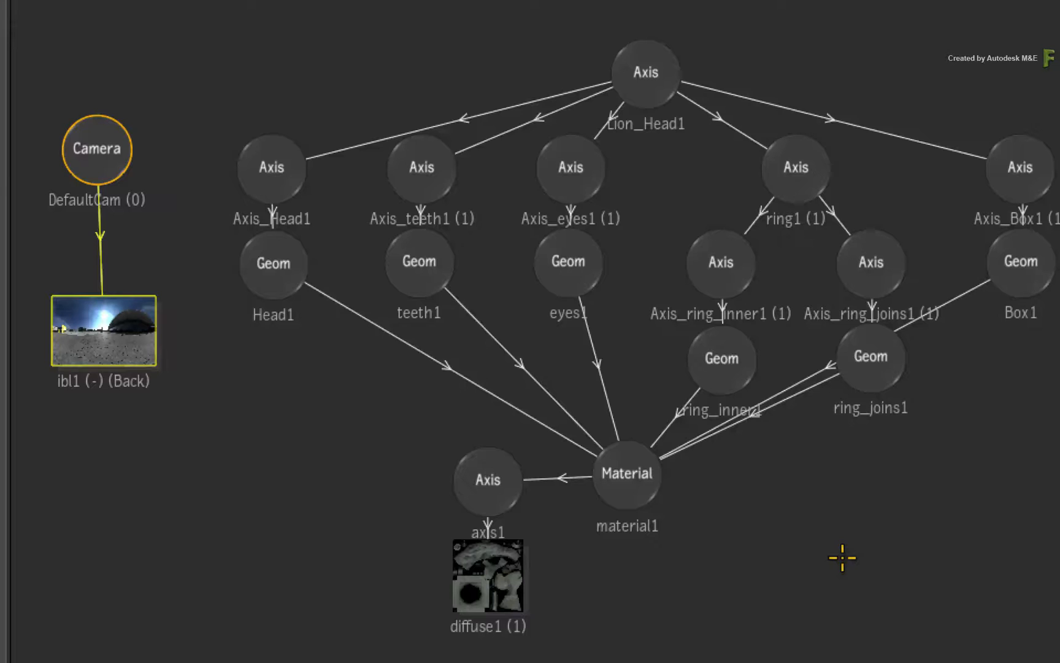
- Select the lion head's axis and add shader1, a default physically based shader
{"action": "left_click", "coordinate": [272, 265]}
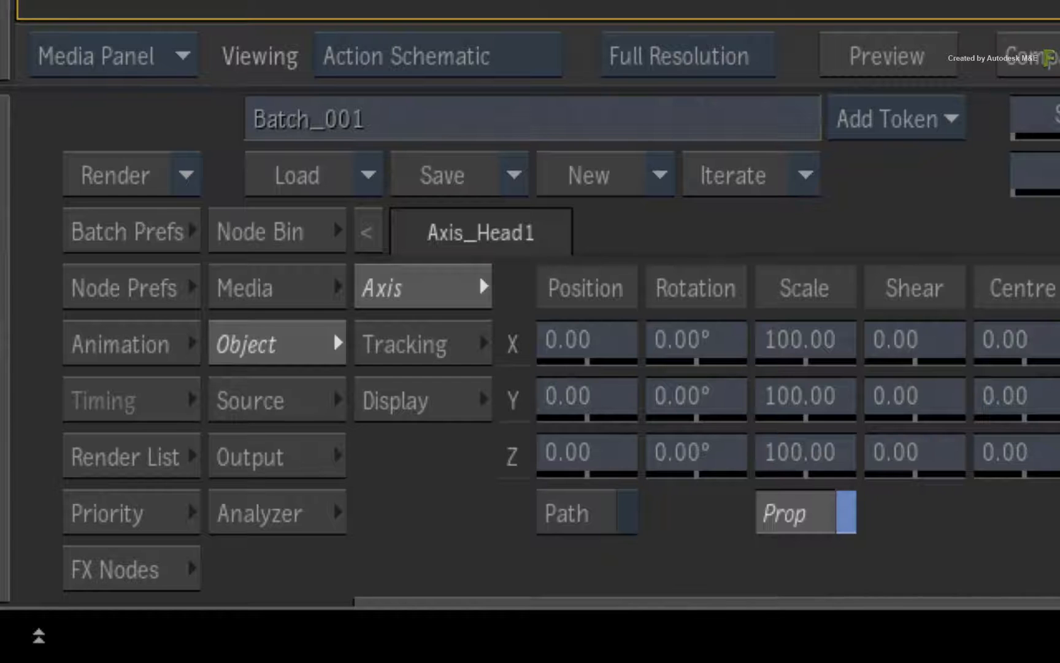
{"action": "left_click", "coordinate": [274, 231]}
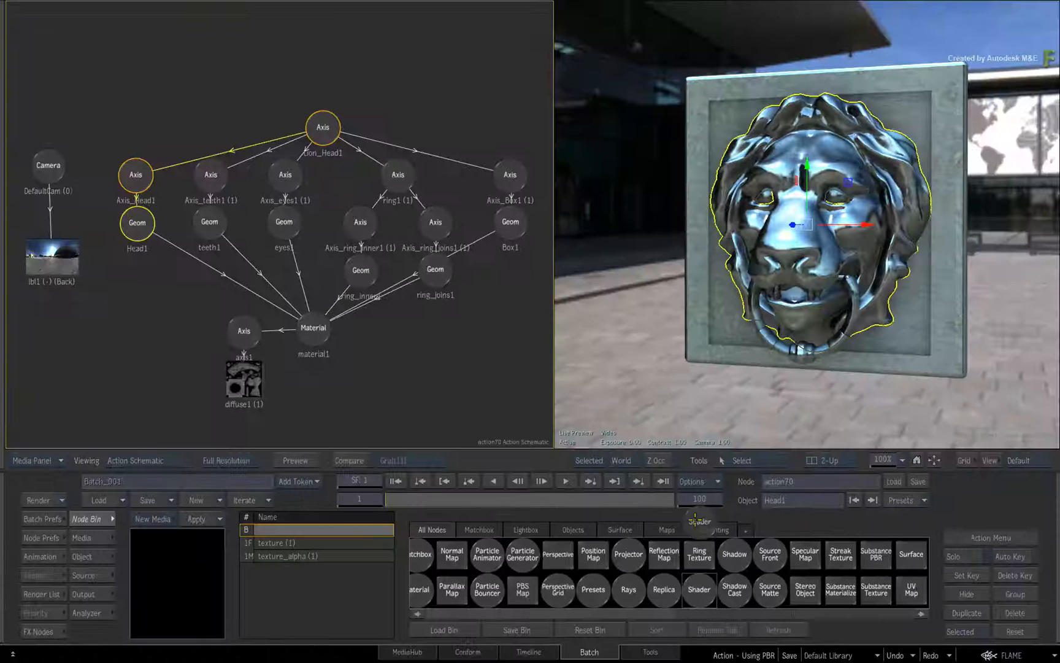
{"action": "left_click", "coordinate": [699, 590]}
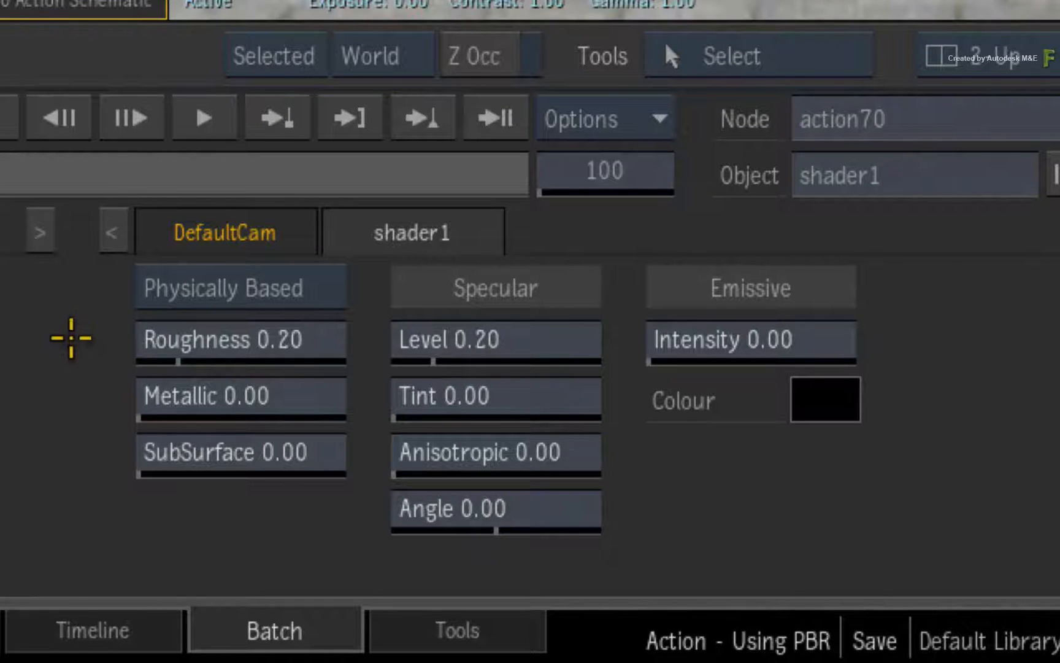
{"action": "mouse_move", "coordinate": [87, 356]}
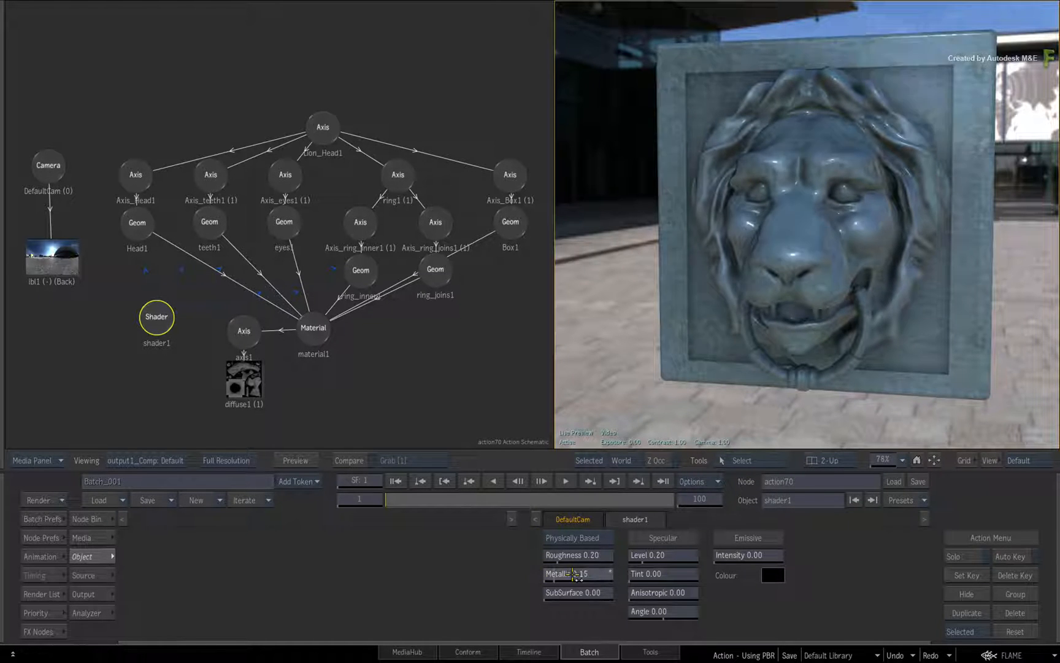
- Adjust shader1's Metallic and Roughness, settling at metallic 0.81 and roughness 0.25
{"action": "left_click_drag", "start_coordinate": [575, 574], "coordinate": [609, 574]}
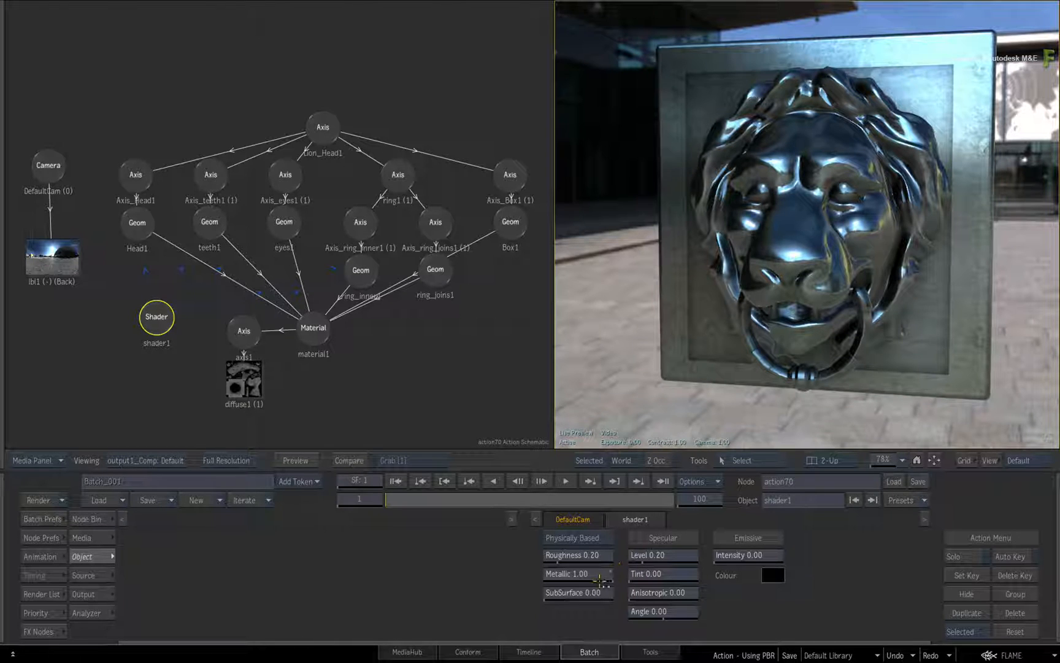
{"action": "left_click_drag", "start_coordinate": [579, 574], "coordinate": [591, 574]}
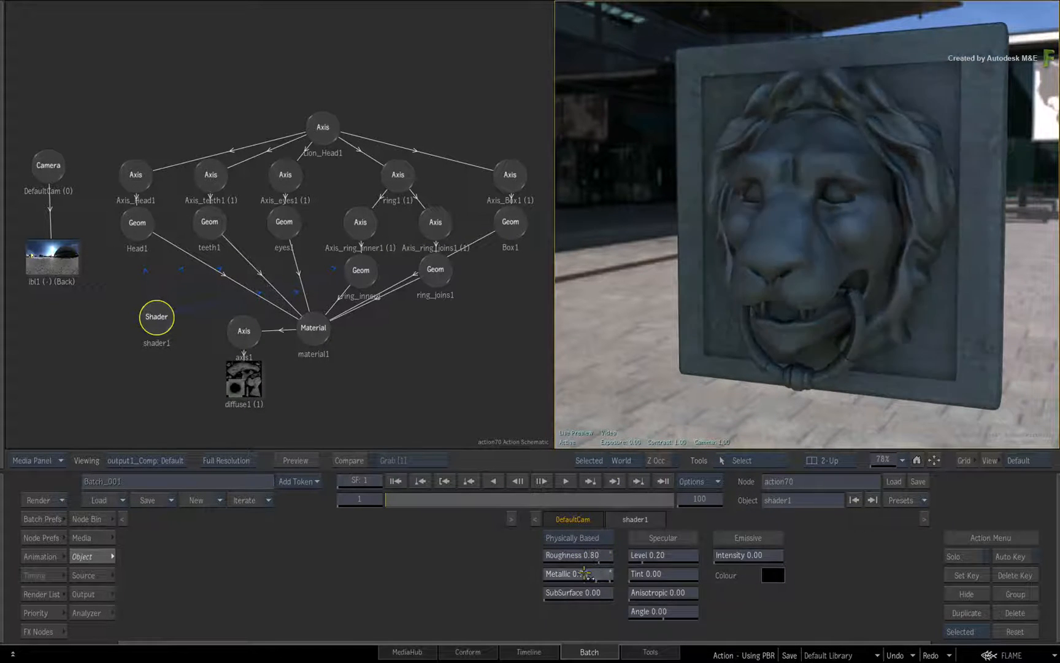
{"action": "left_click_drag", "start_coordinate": [575, 574], "coordinate": [609, 574]}
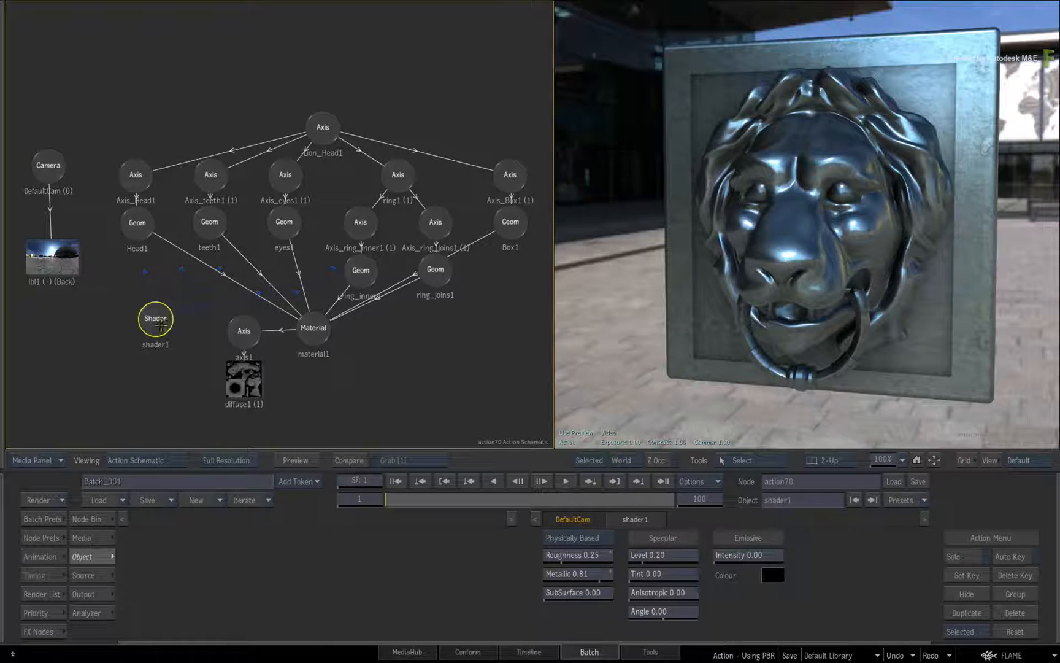
- Toggle shader1's visibility with H, comparing polished dark metal against bright chrome
{"action": "key", "text": "h"}
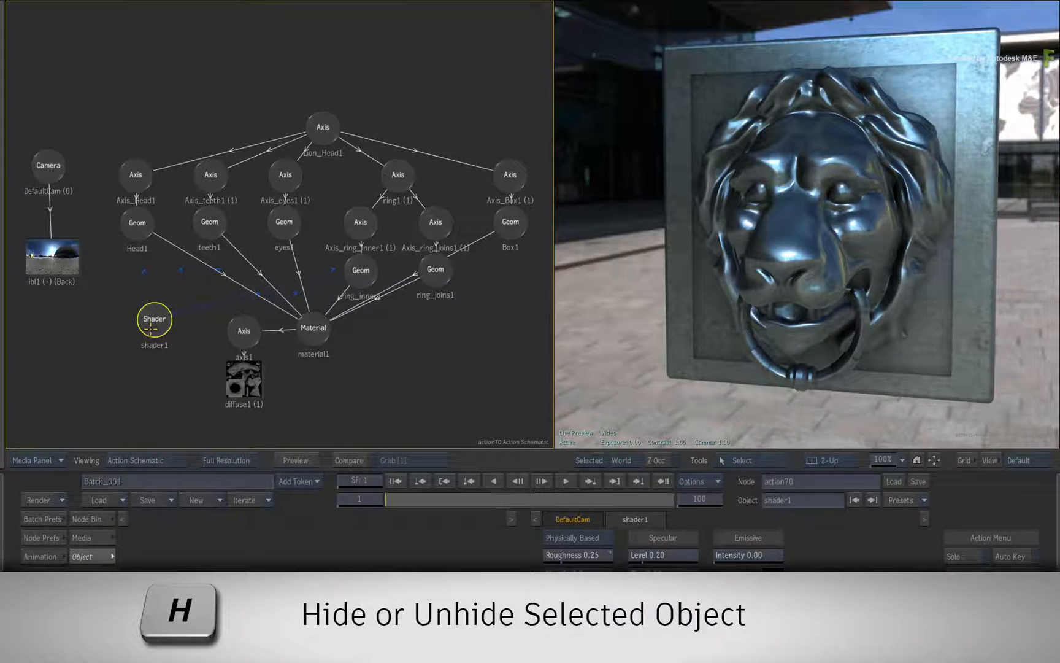
{"action": "key", "text": "h"}
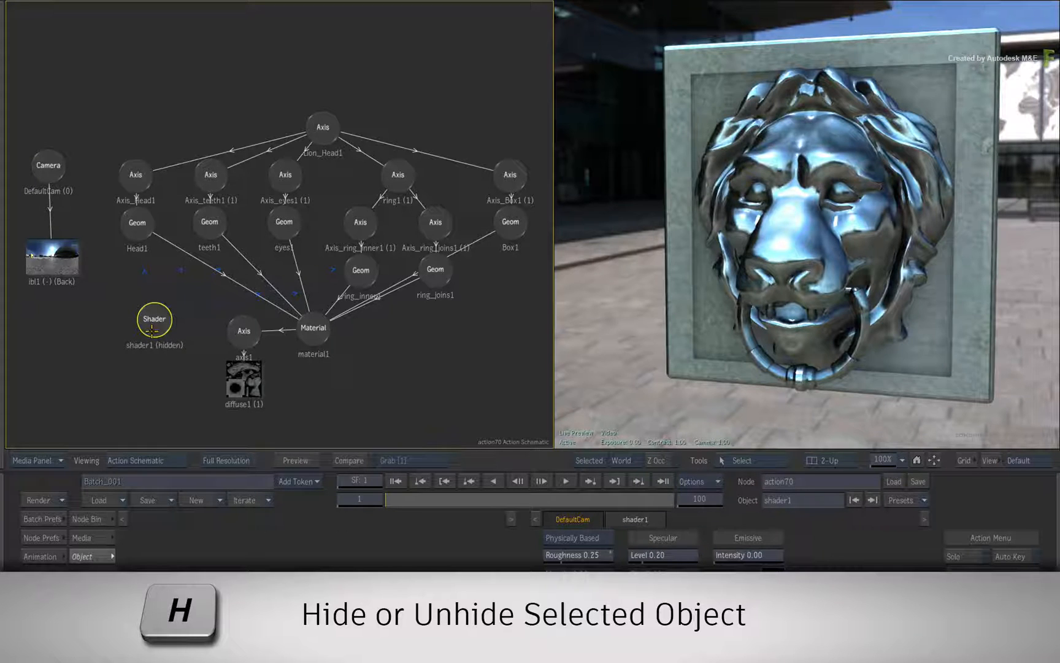
{"action": "key", "text": "h"}
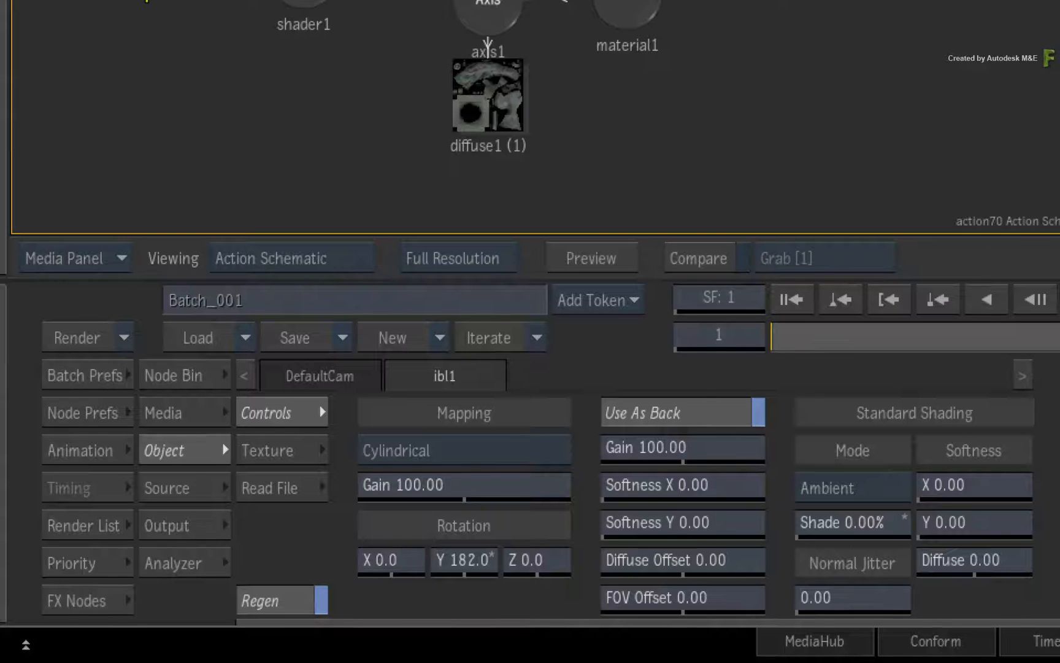
- Load EmptyLab.exr as ibl1's environment map in place of Stuttgart.exr
{"action": "left_click", "coordinate": [270, 487]}
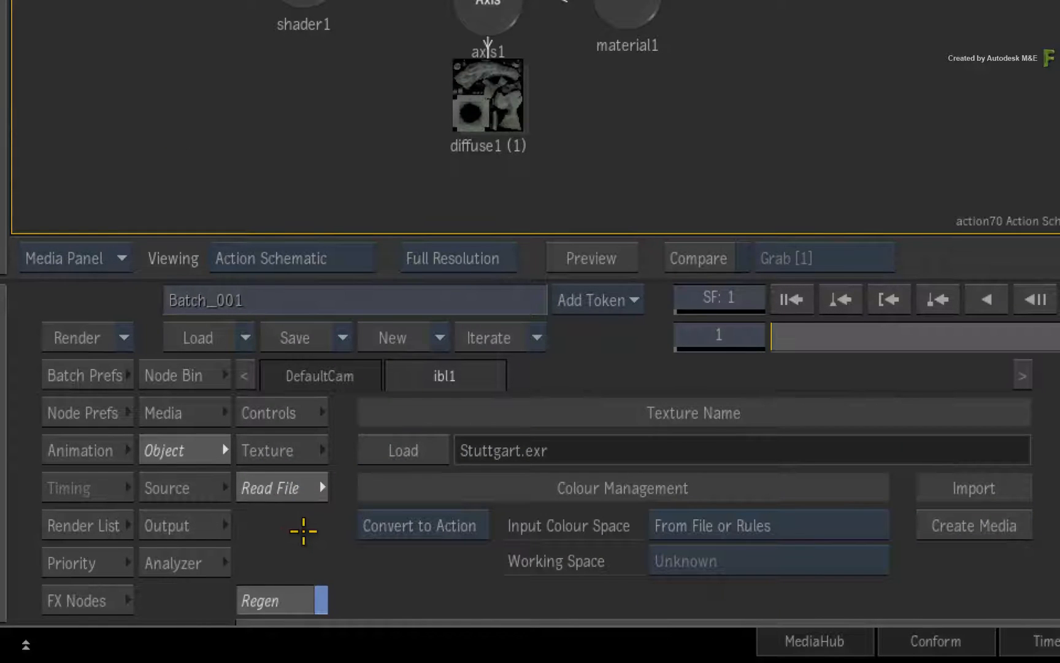
{"action": "left_click", "coordinate": [403, 450]}
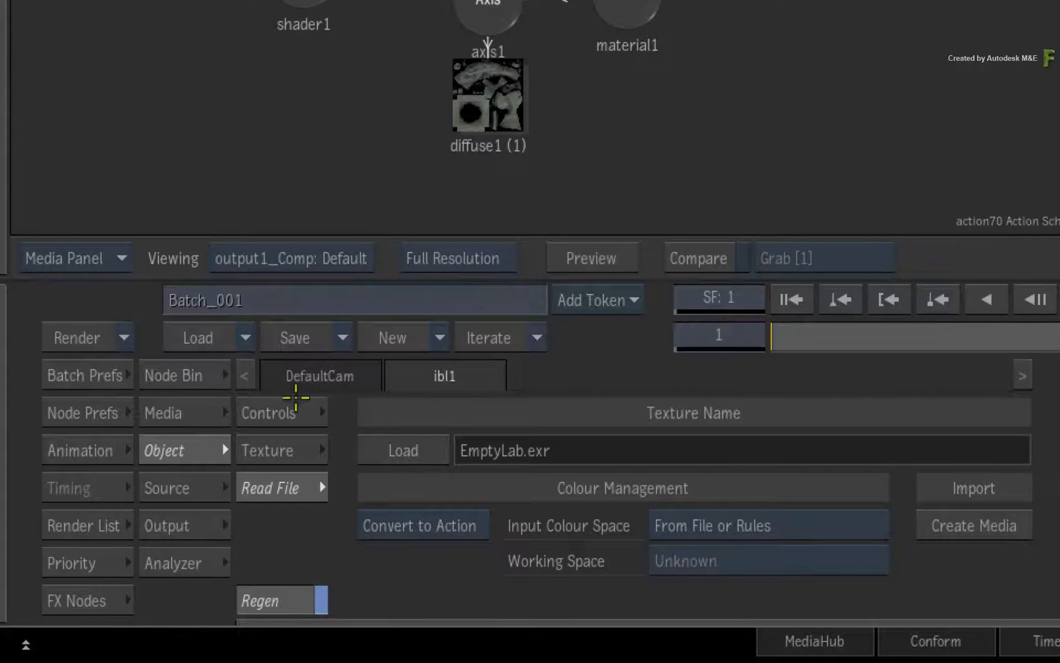
{"action": "left_click", "coordinate": [268, 412]}
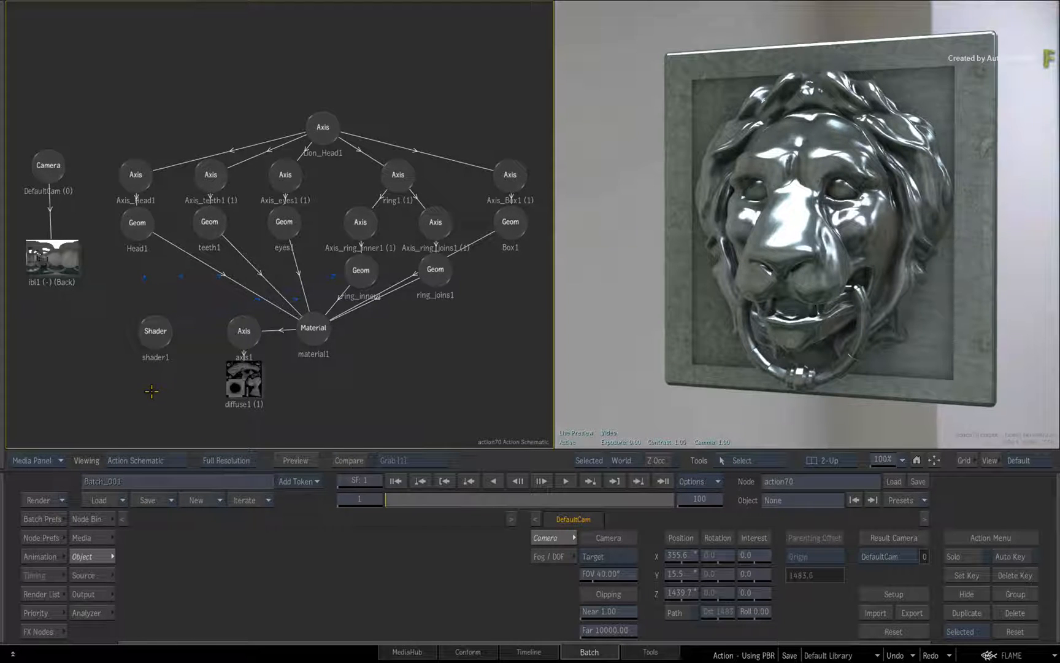
- Select shader1 and drag its Roughness to 0.25, keeping metallic at 0.81
{"action": "left_click", "coordinate": [155, 331]}
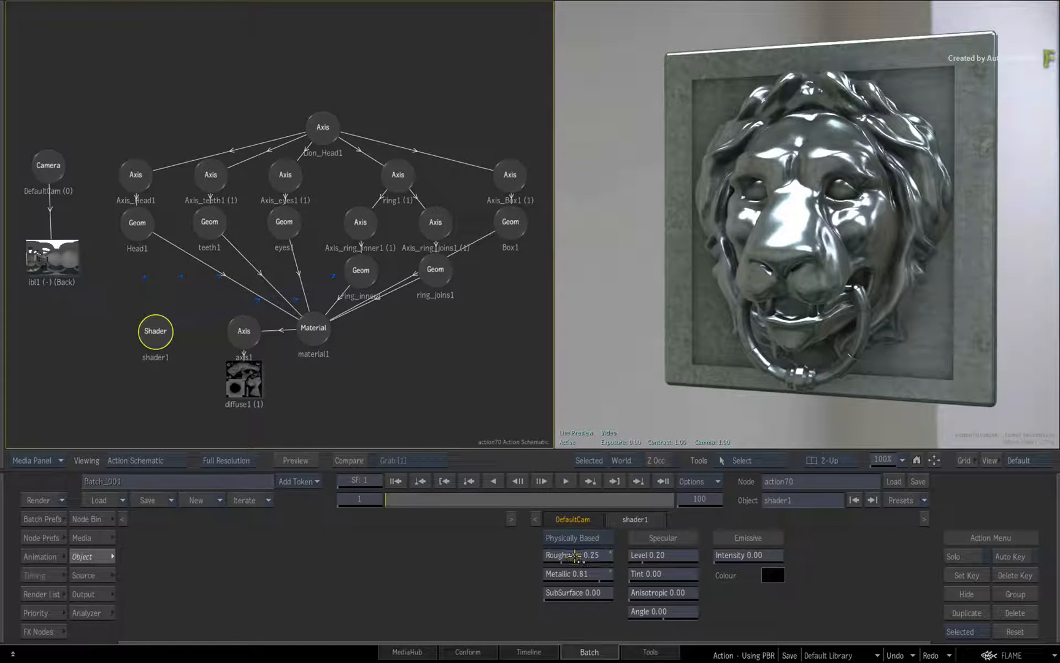
{"action": "left_click_drag", "start_coordinate": [588, 554], "coordinate": [571, 555]}
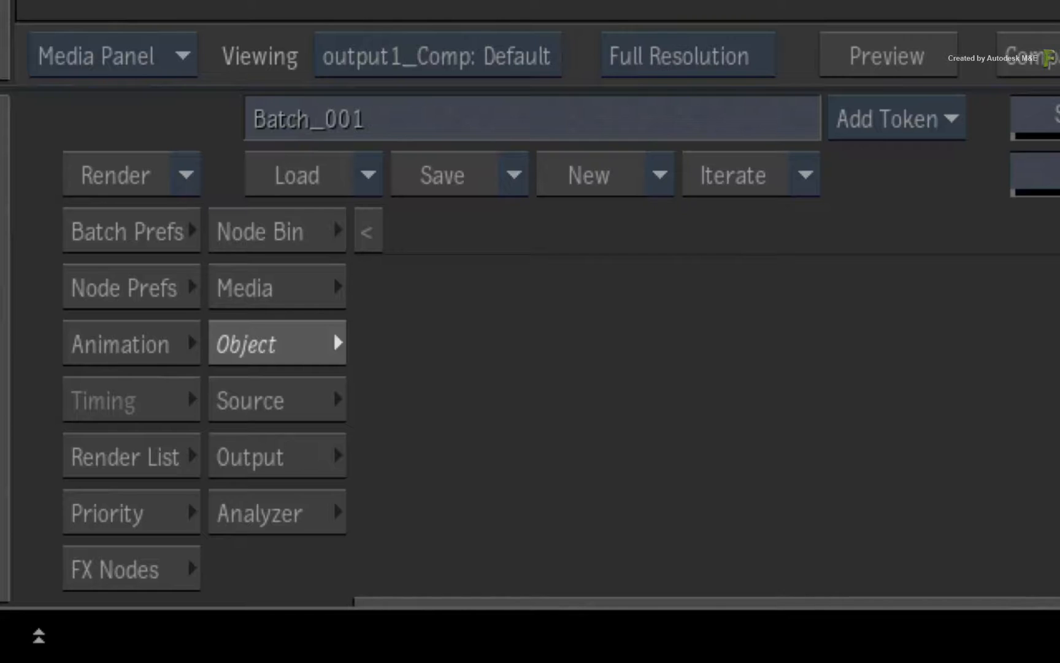
- Add a second Shader node, shader2, from the Node Bin
{"action": "left_click", "coordinate": [264, 230]}
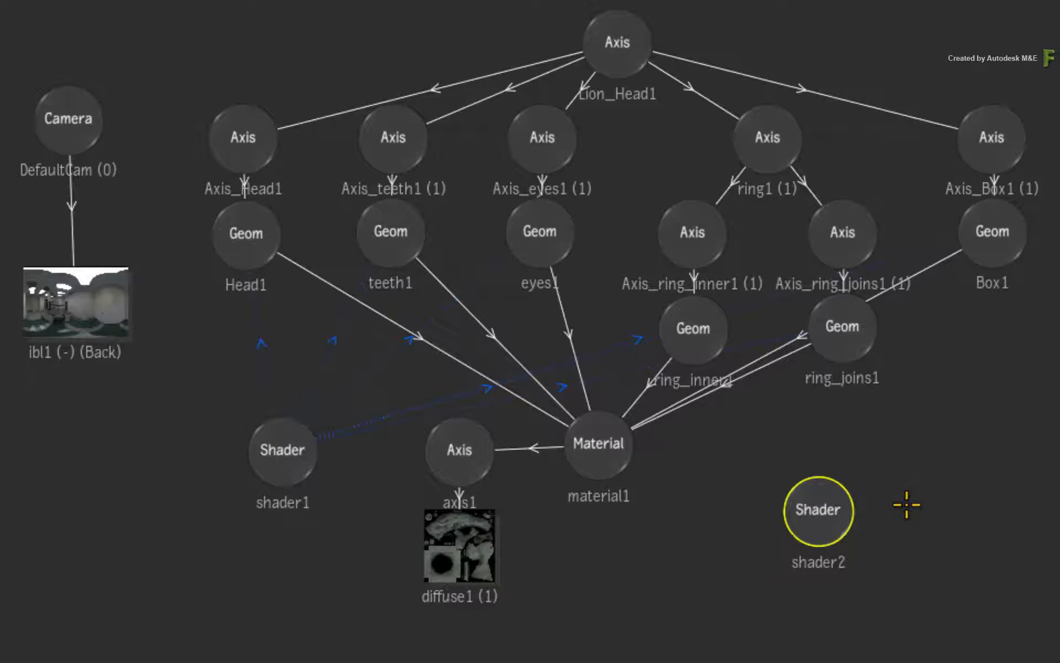
{"action": "mouse_move", "coordinate": [850, 495]}
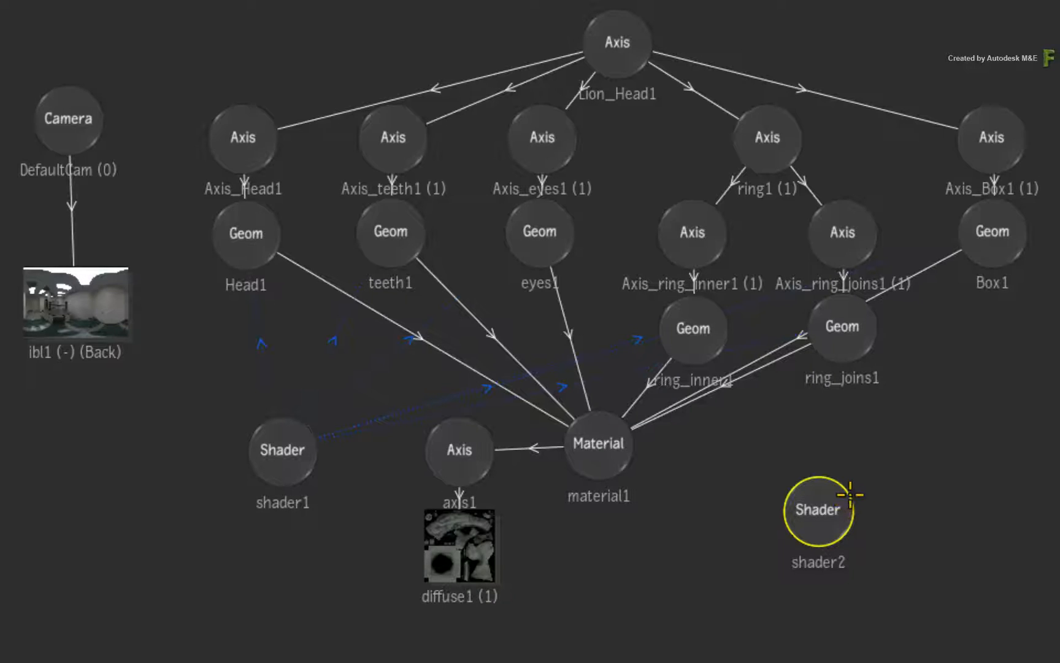
{"action": "key", "text": "l"}
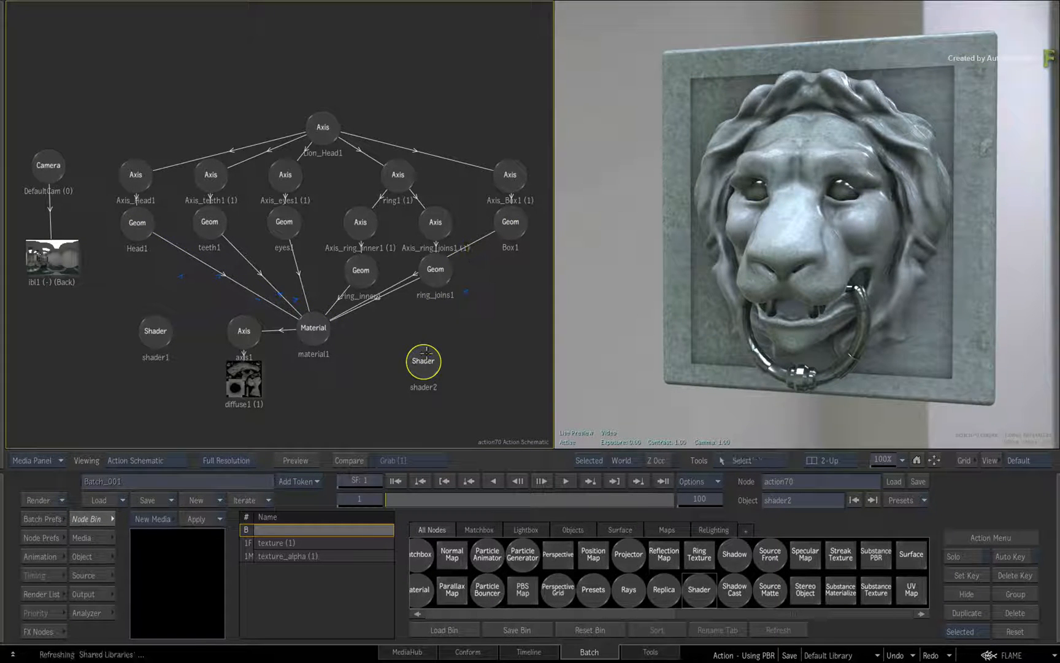
- Reposition shader2 in the schematic for the roughness 0.75, metallic 0.40 stone look
{"action": "left_click_drag", "start_coordinate": [423, 361], "coordinate": [443, 346]}
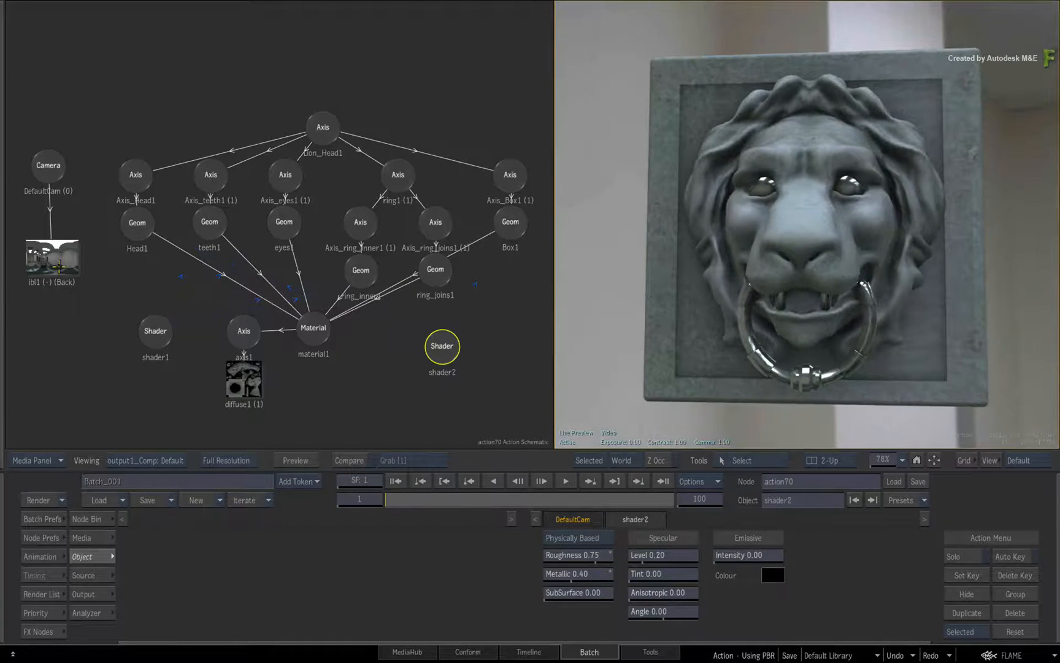
- Turn off ibl1's Use As Back, switch to 1-Up, and orbit DefaultCam around the knocker
{"action": "left_click", "coordinate": [48, 165]}
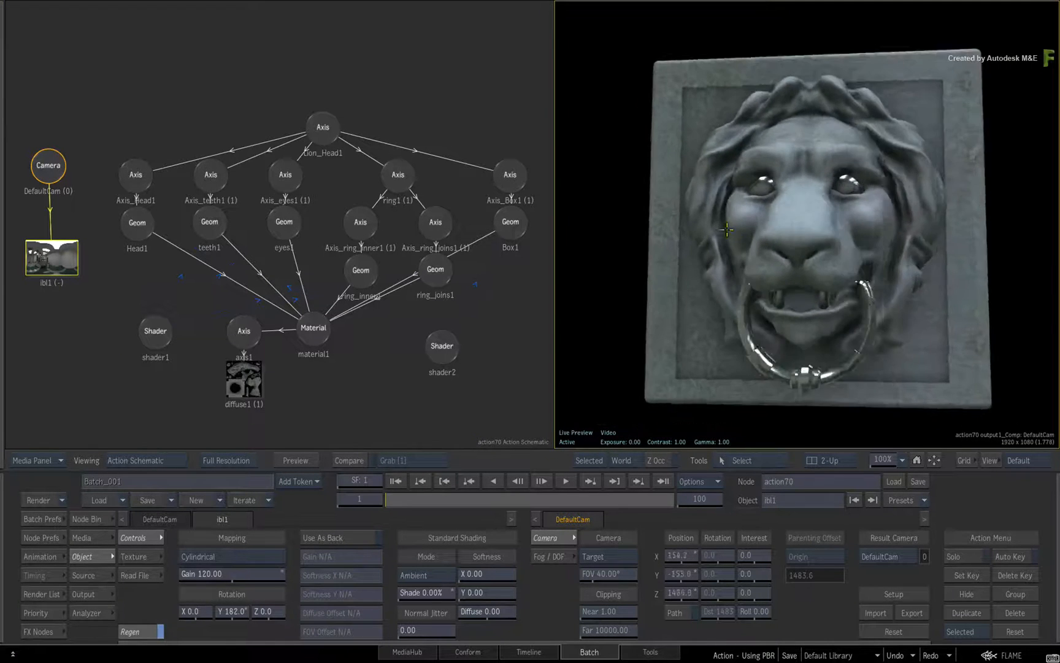
{"action": "left_click_drag", "start_coordinate": [727, 230], "coordinate": [720, 218]}
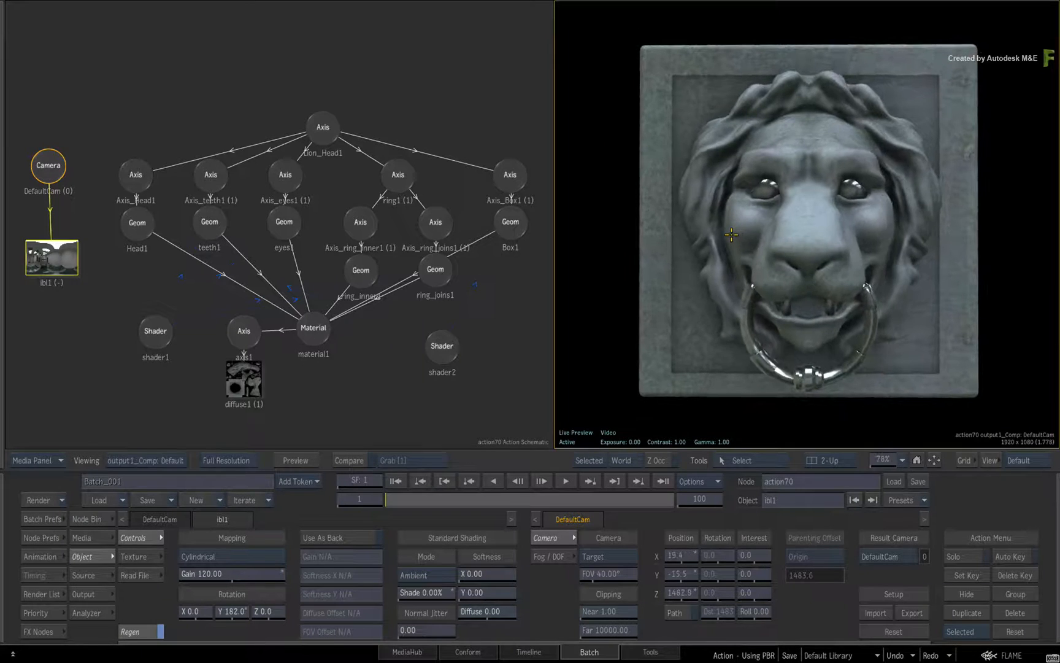
{"action": "left_click", "coordinate": [827, 460]}
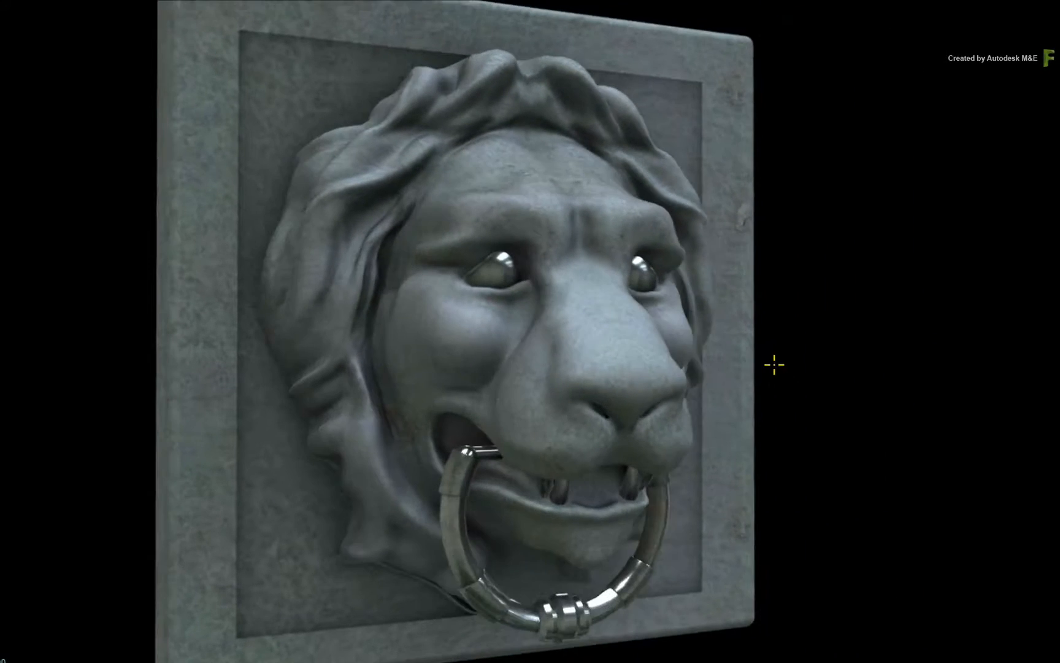
{"action": "left_click_drag", "start_coordinate": [775, 364], "coordinate": [674, 366]}
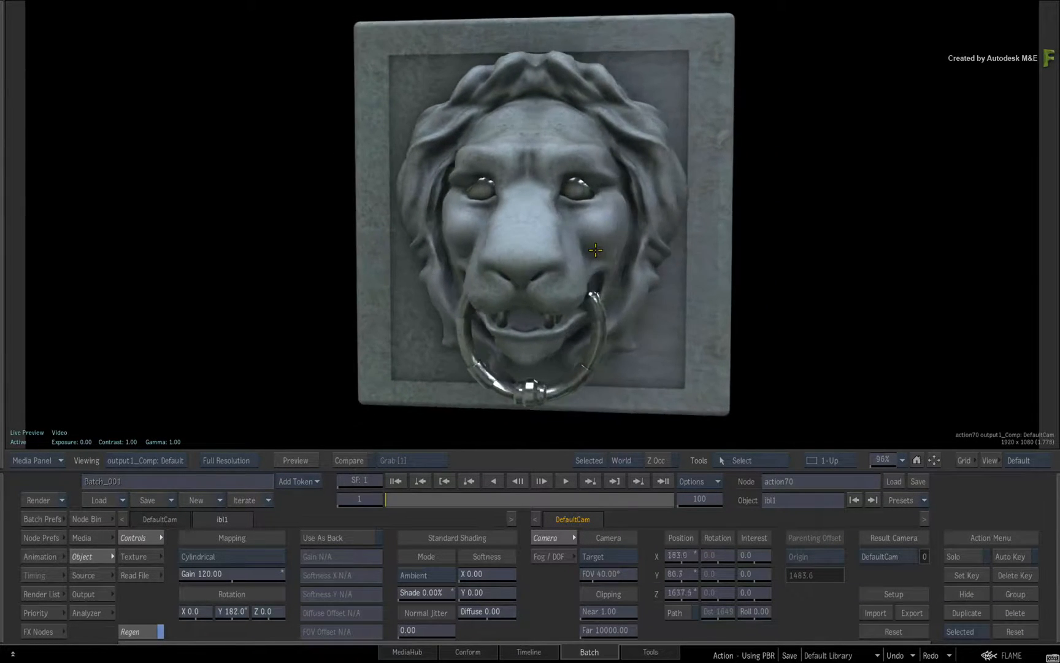
{"action": "left_click_drag", "start_coordinate": [595, 251], "coordinate": [659, 330]}
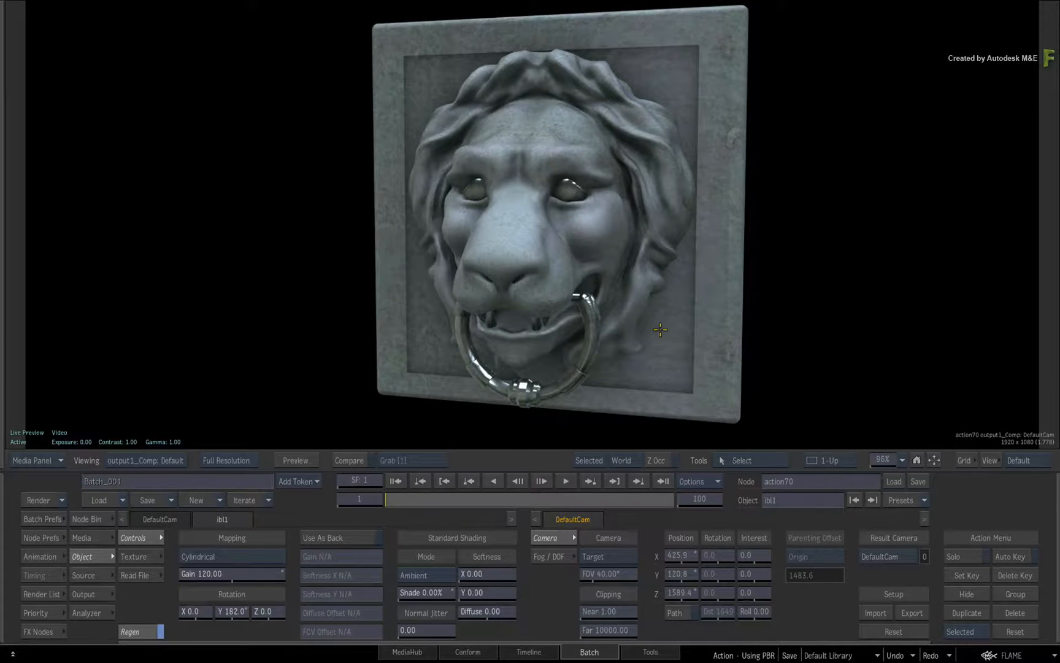